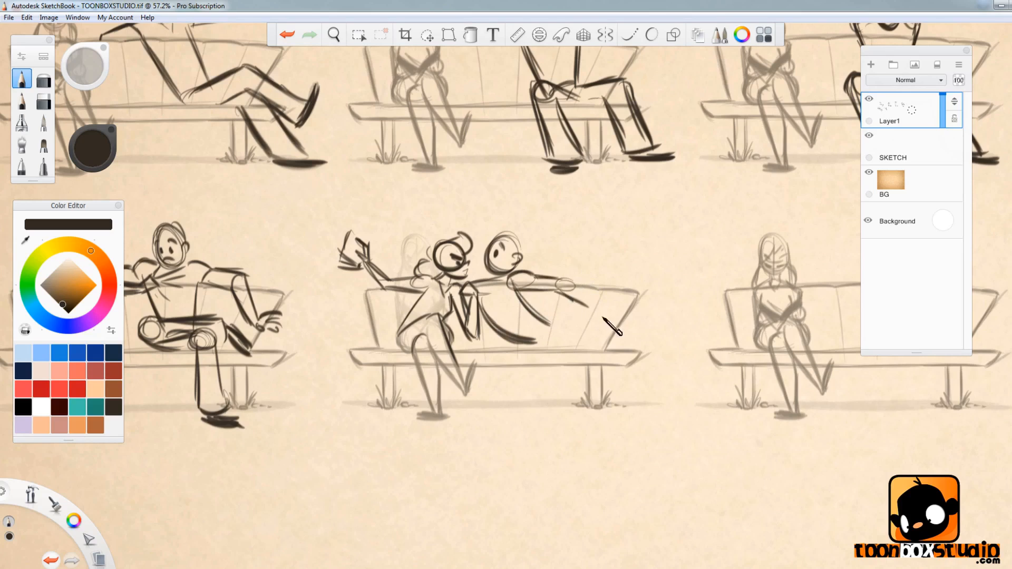
- Draw two pencil strokes forming the hand on the reclining boy's outstretched arm
{"action": "left_click_drag", "start_coordinate": [574, 287], "coordinate": [626, 333]}
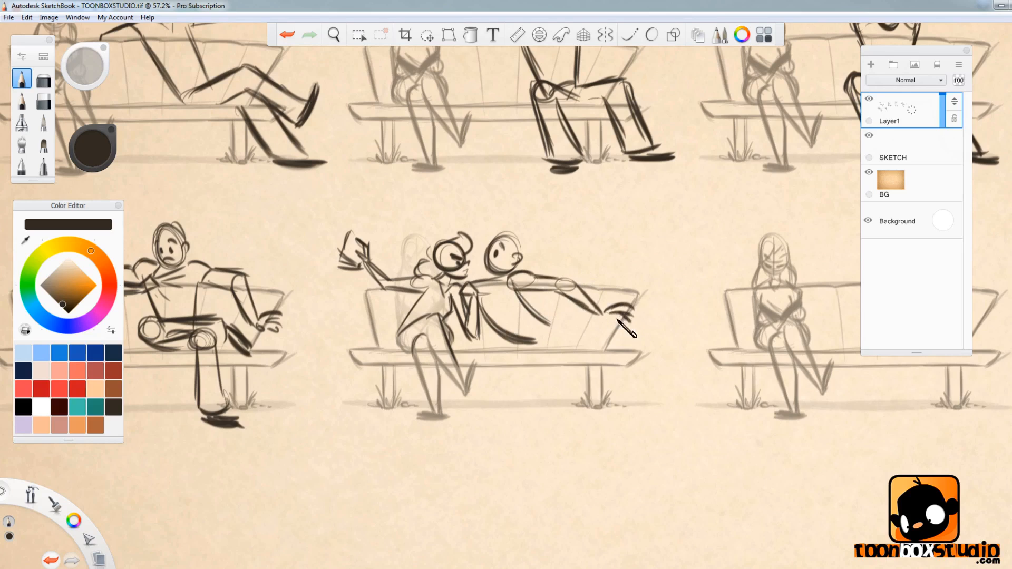
{"action": "left_click_drag", "start_coordinate": [626, 329], "coordinate": [487, 293]}
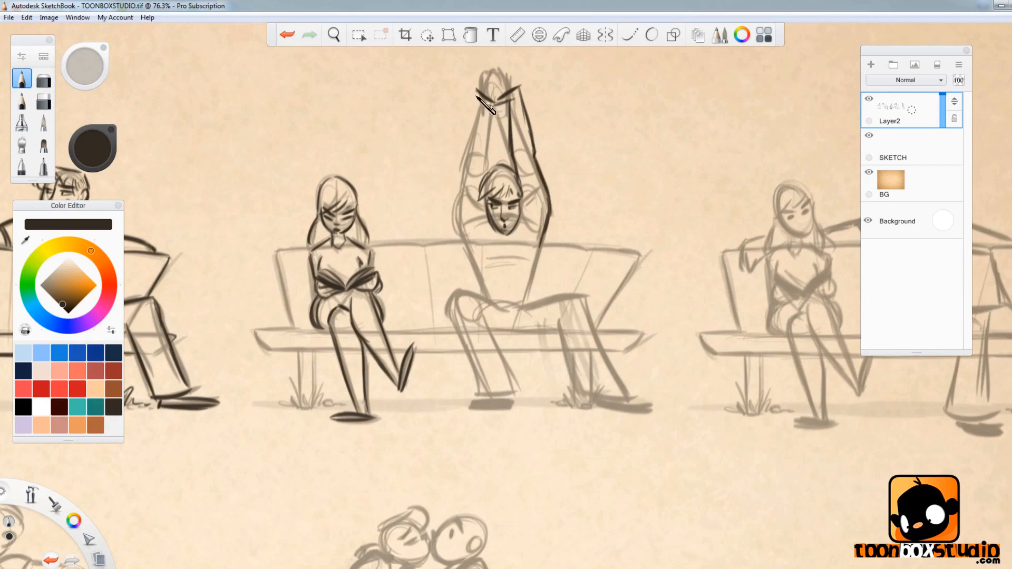
- Sketch the clasped hands above the stretching boy's head with one pencil stroke
{"action": "left_click_drag", "start_coordinate": [479, 96], "coordinate": [471, 223]}
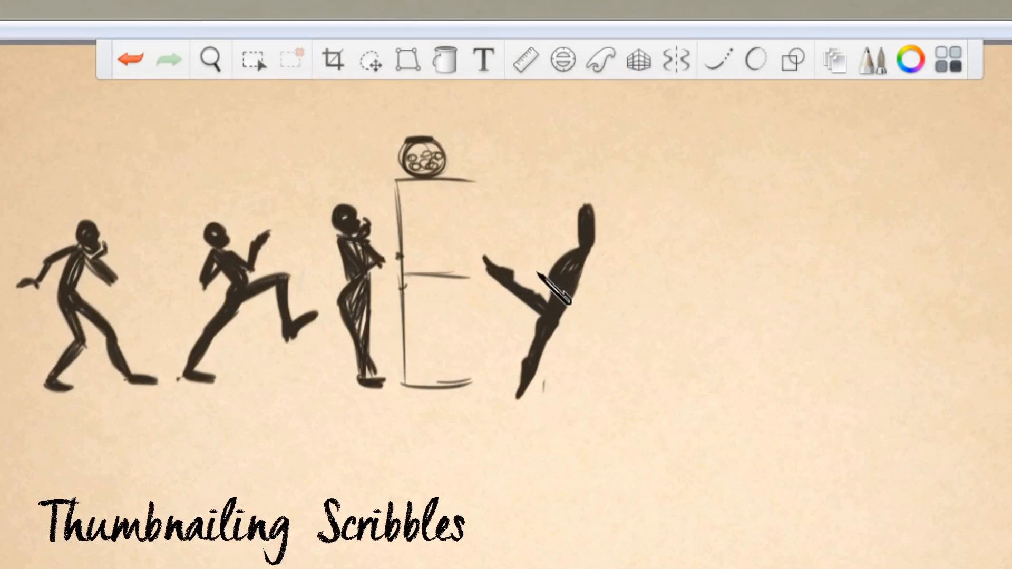
{"action": "mouse_move", "coordinate": [600, 229]}
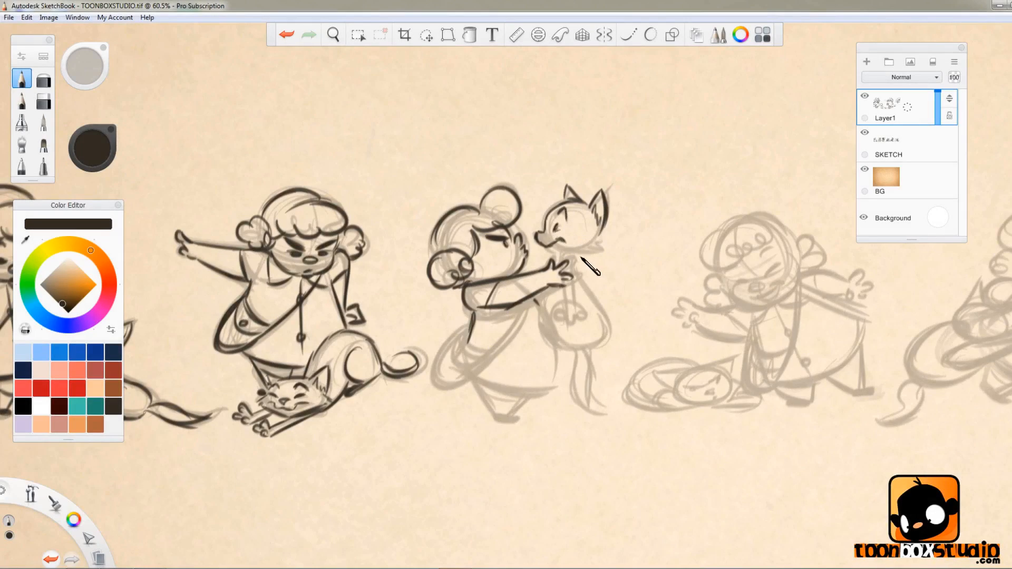
{"action": "mouse_move", "coordinate": [584, 269]}
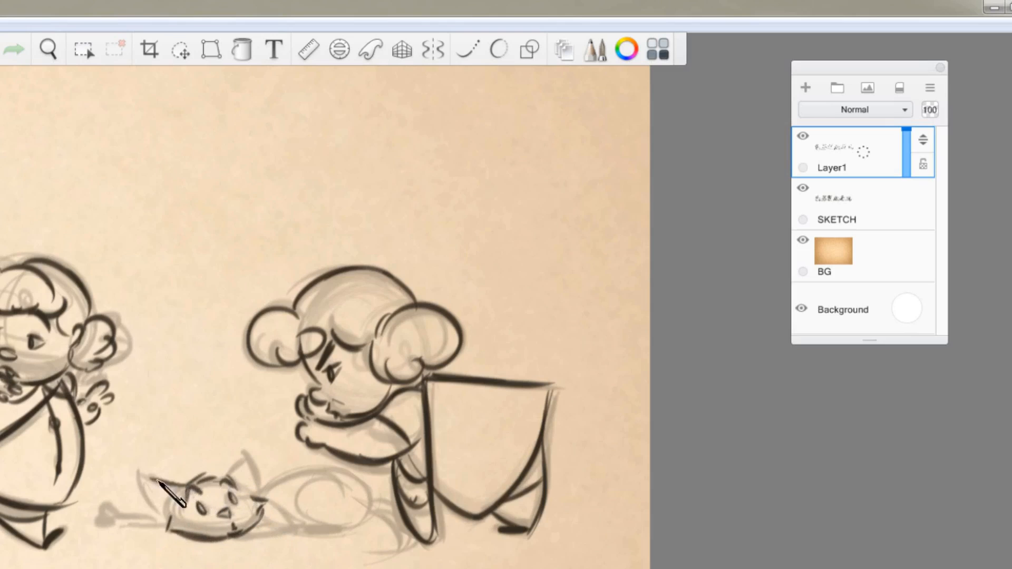
- Ink a darker outline of the cat lying in front of the crouching girl
{"action": "left_click_drag", "start_coordinate": [164, 491], "coordinate": [255, 471]}
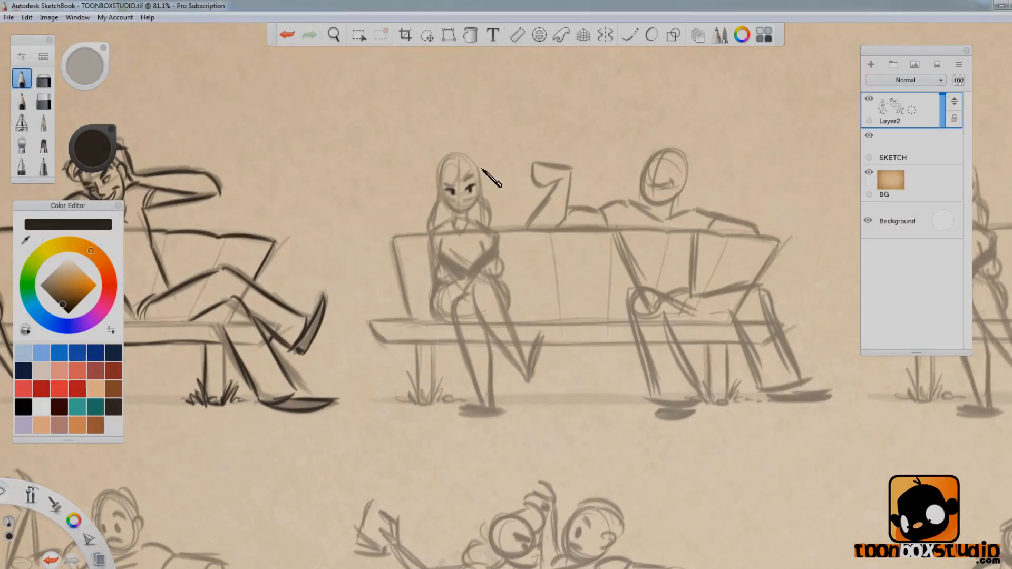
- Draw the seated girl's eyes, mouth and chin with three pencil strokes
{"action": "left_click_drag", "start_coordinate": [451, 177], "coordinate": [478, 184]}
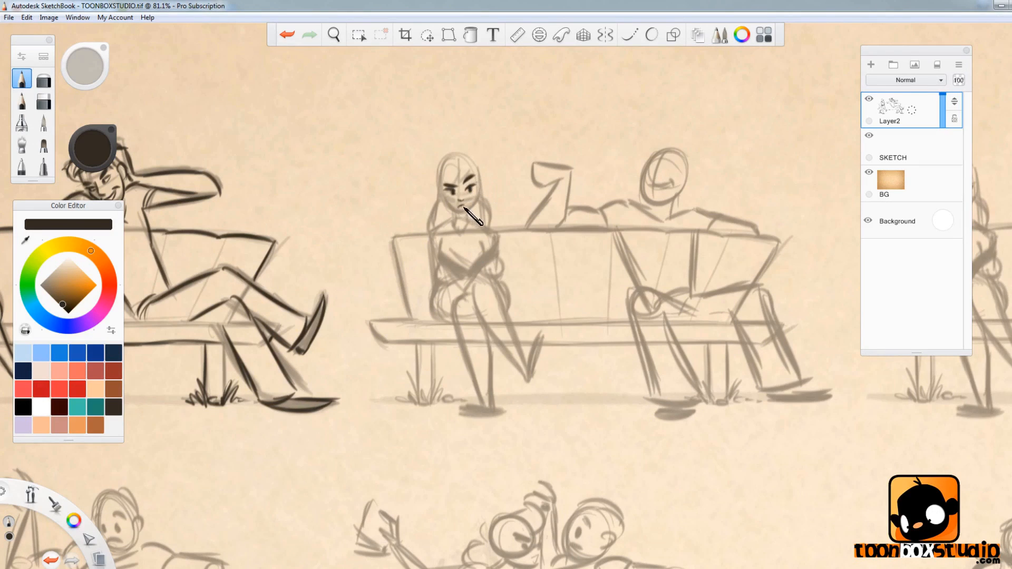
{"action": "left_click_drag", "start_coordinate": [471, 216], "coordinate": [484, 200]}
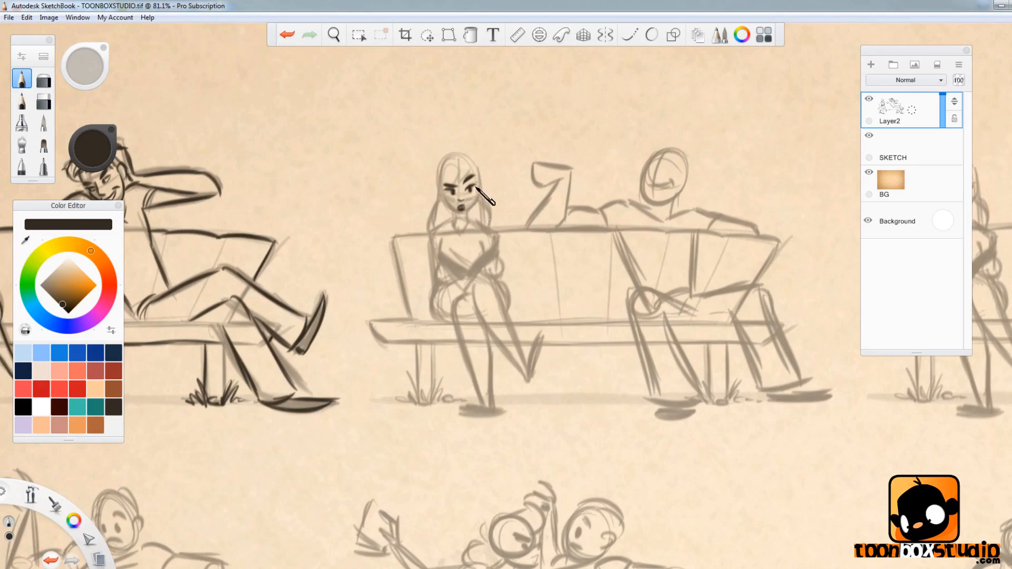
{"action": "left_click_drag", "start_coordinate": [481, 197], "coordinate": [481, 229]}
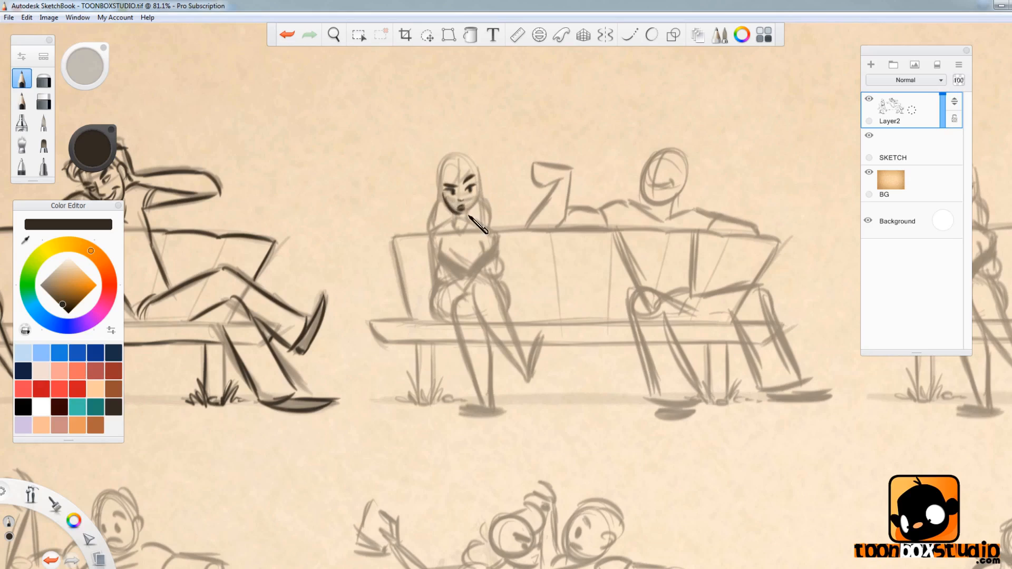